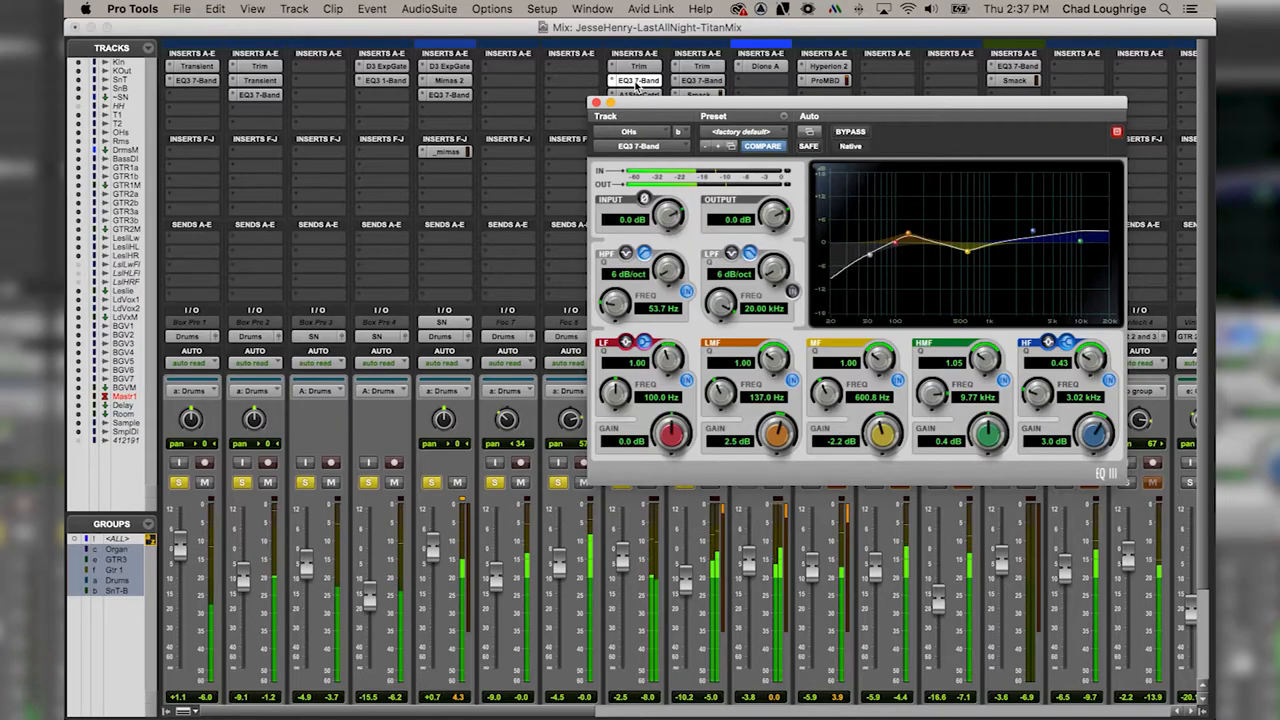
Step: Close the EQ3 7-Band window to return to the full Mix view
click(598, 96)
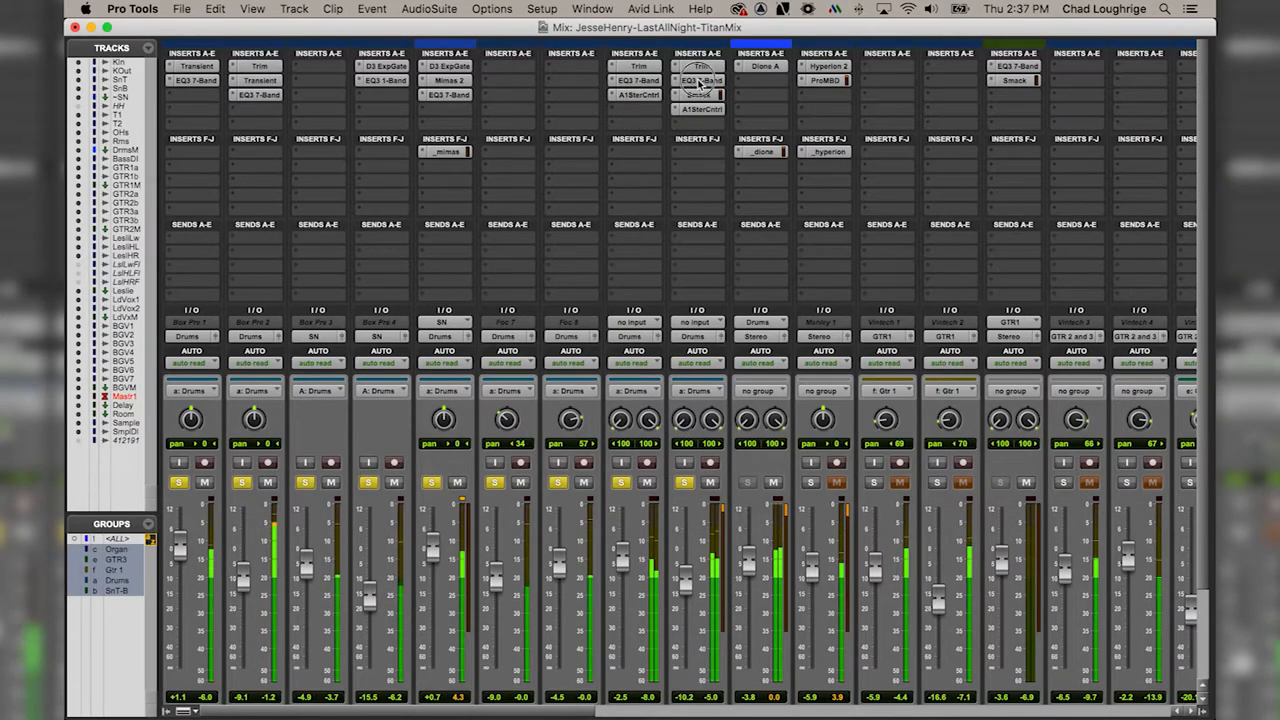